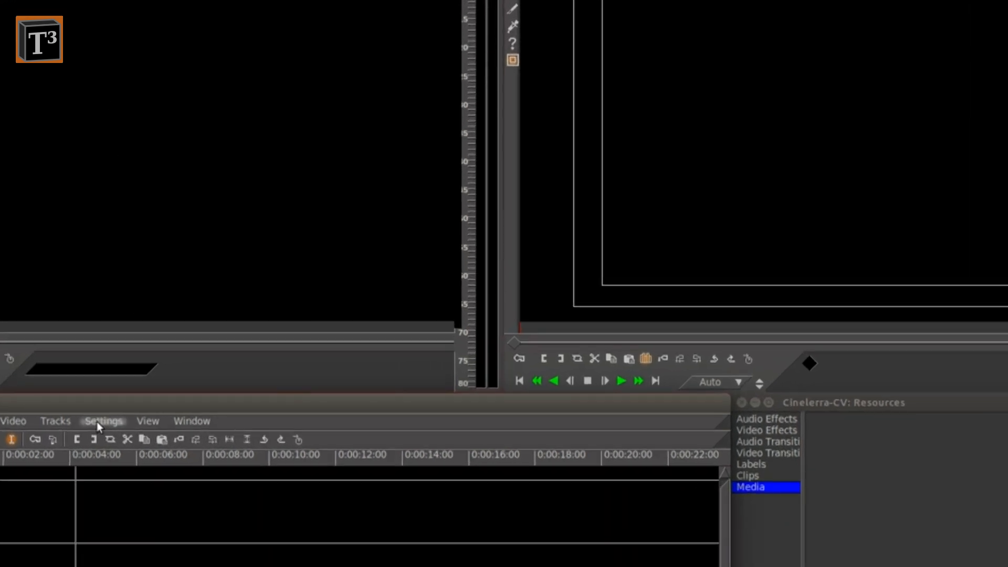
# Step: In Preferences > Recording, enable 'Import images with a duration of' 3 seconds and confirm
pyautogui.click(104, 421)
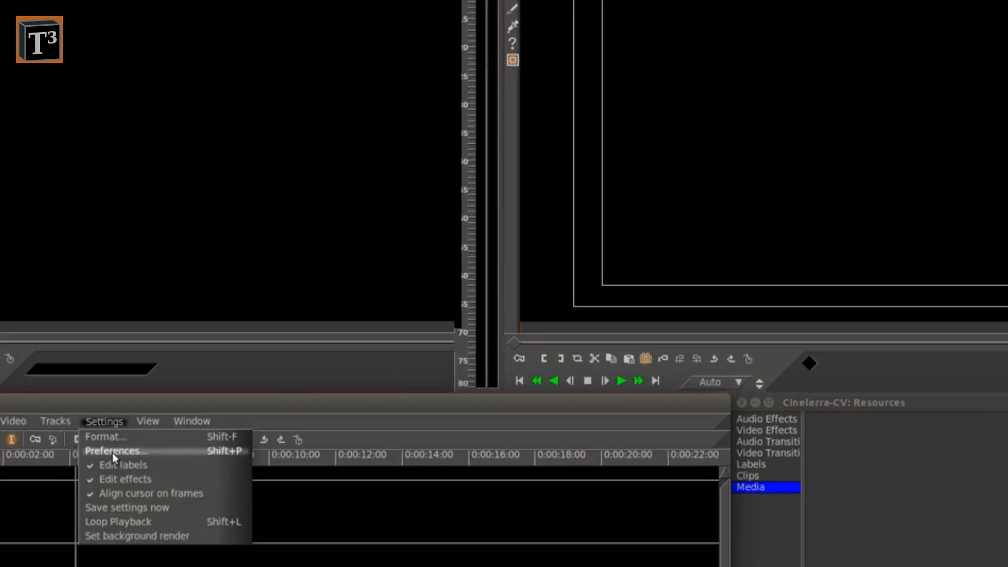
pyautogui.click(116, 450)
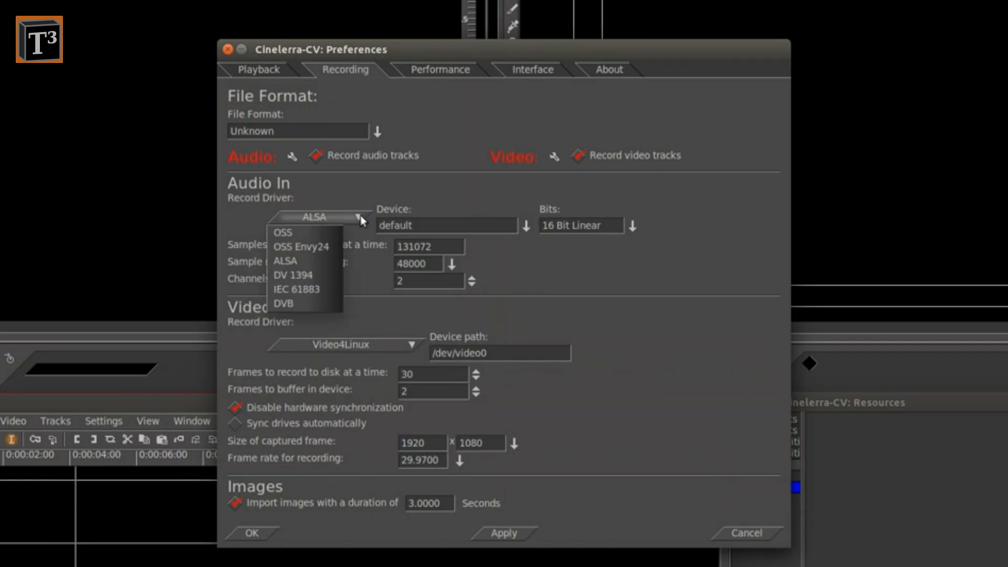
pyautogui.click(313, 262)
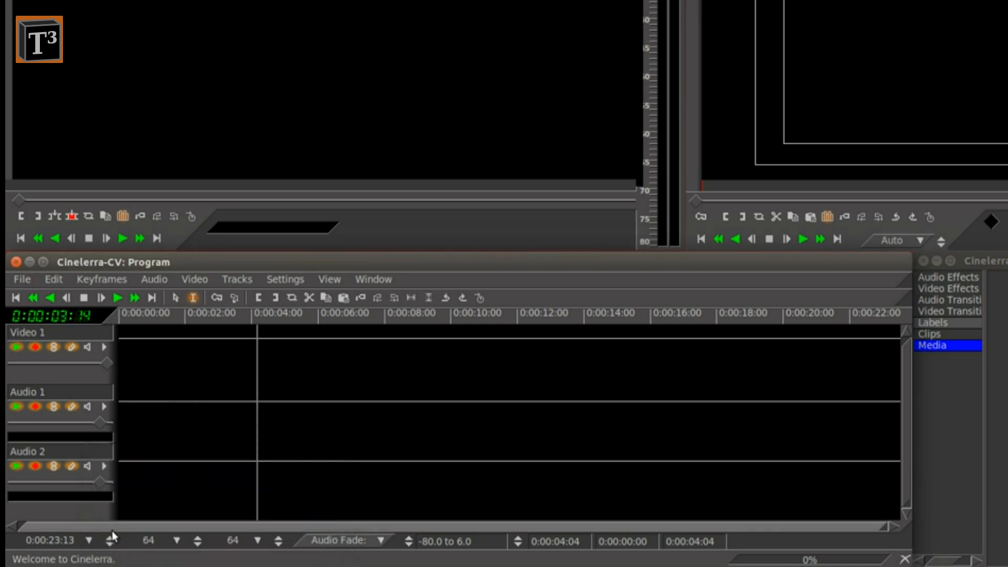
# Step: Load the three photos, DSC_6575.MOV and the MP3 from the Desktop into the media bin
pyautogui.click(23, 279)
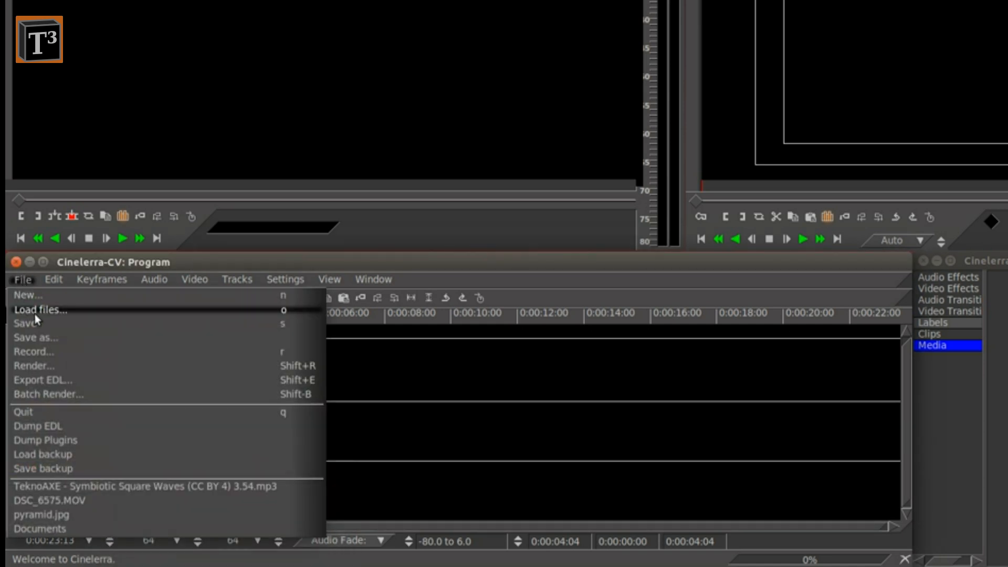
pyautogui.click(38, 310)
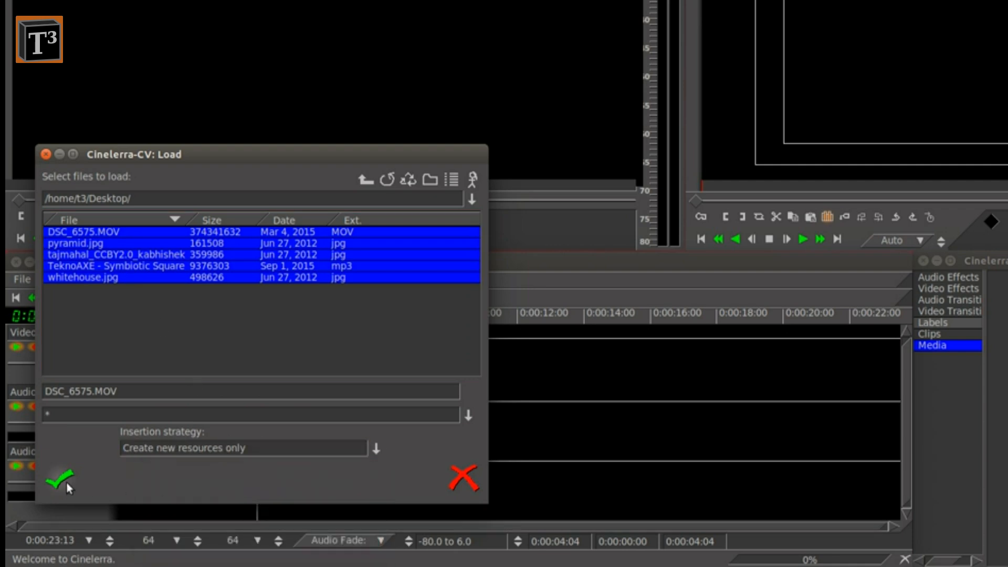
pyautogui.click(59, 477)
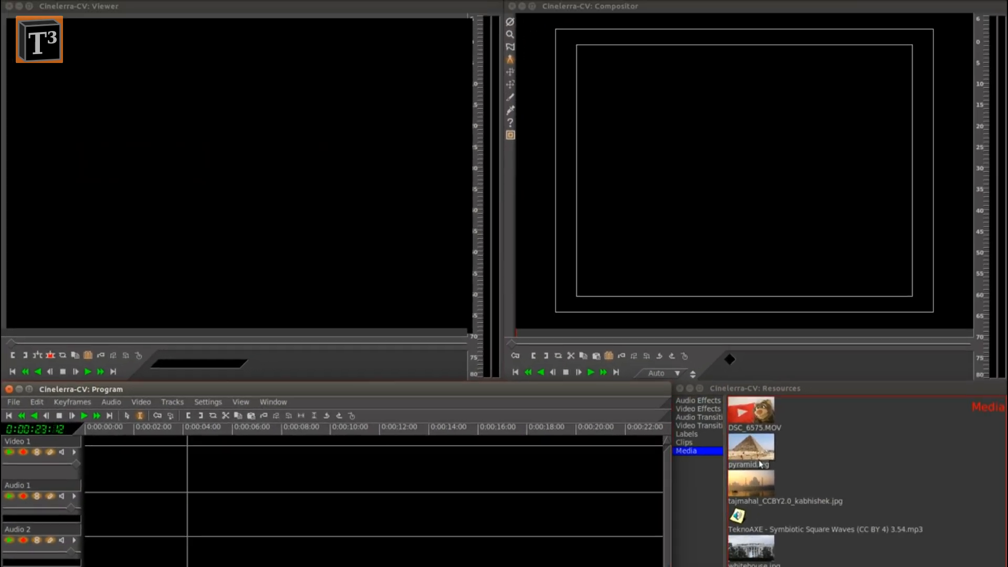
# Step: Drag the pyramid, Taj Mahal and White House images onto the Video 1 track in sequence
pyautogui.moveTo(750, 448); pyautogui.dragTo(121, 458)
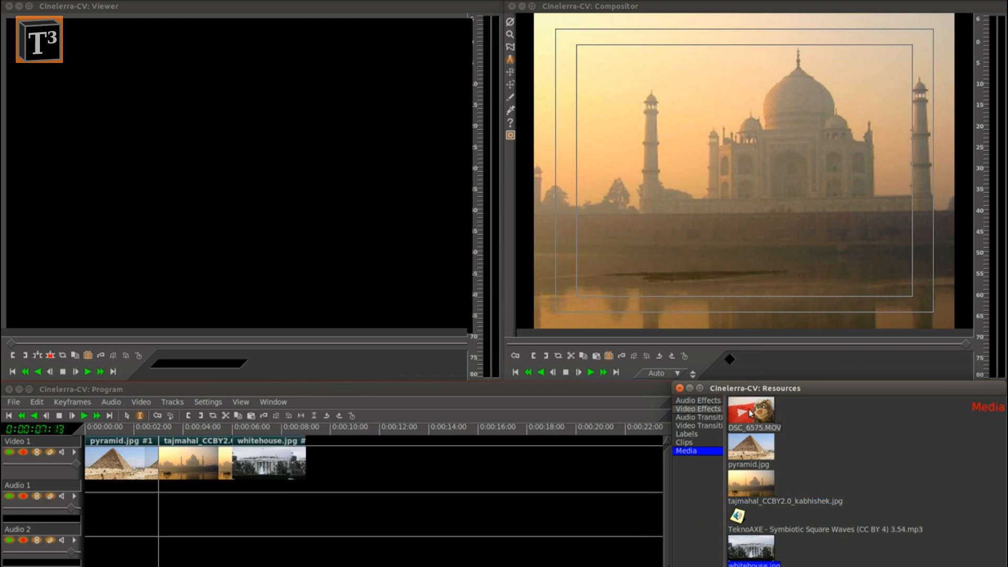
# Step: Preview DSC_6575.MOV in the Viewer, scrub to about 24 seconds and mark the in point
pyautogui.doubleClick(750, 415)
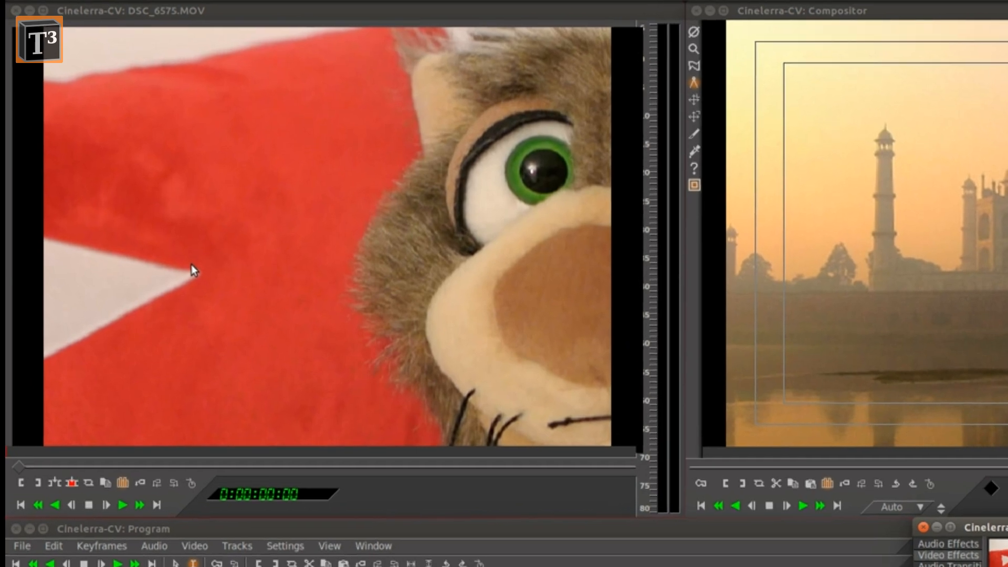
pyautogui.moveTo(24, 466); pyautogui.dragTo(118, 465)
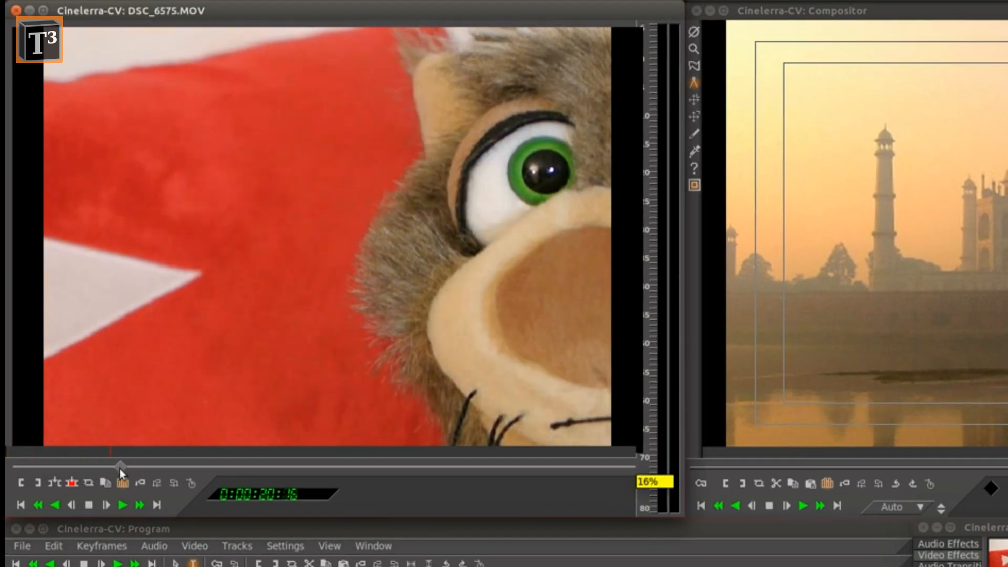
pyautogui.click(38, 483)
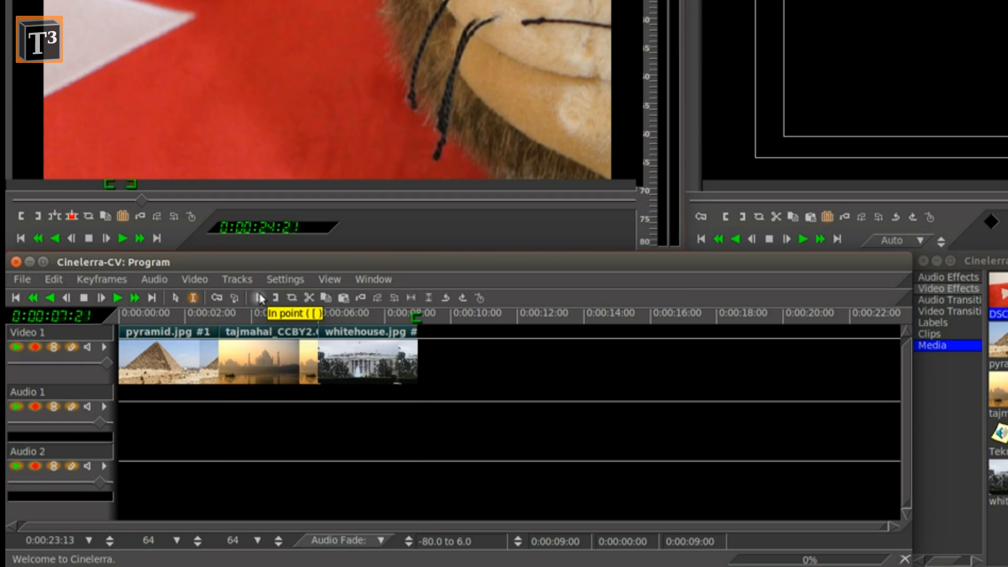
pyautogui.moveTo(53, 219)
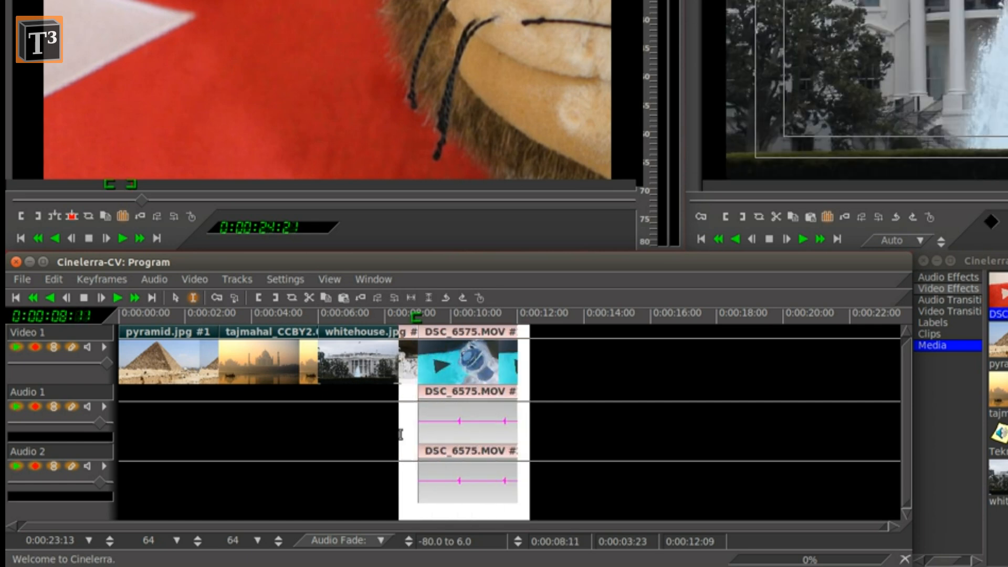
# Step: Delete the spliced clip's original audio so only the TeknoAXE music plays under it
pyautogui.press('Delete')
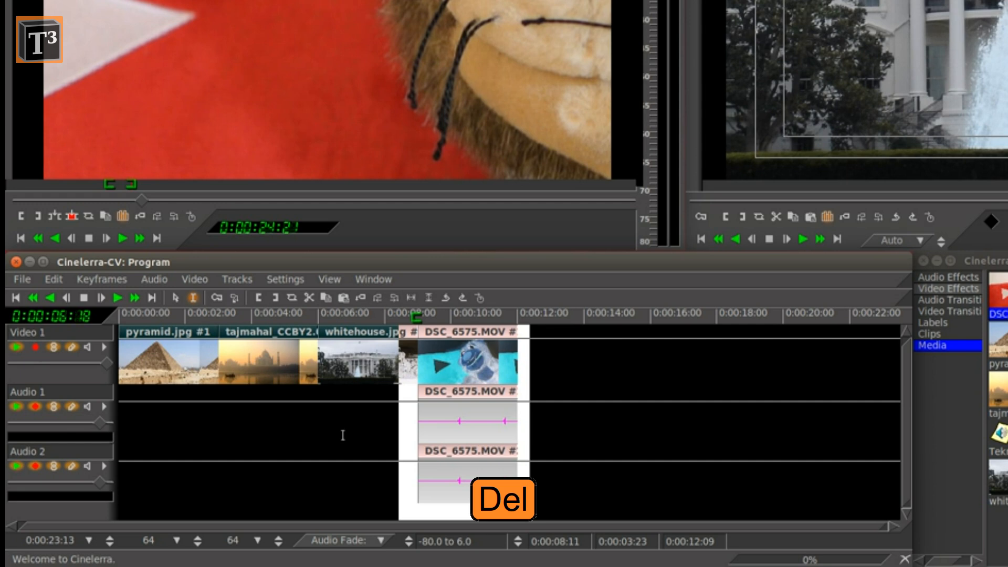
pyautogui.press('Delete')
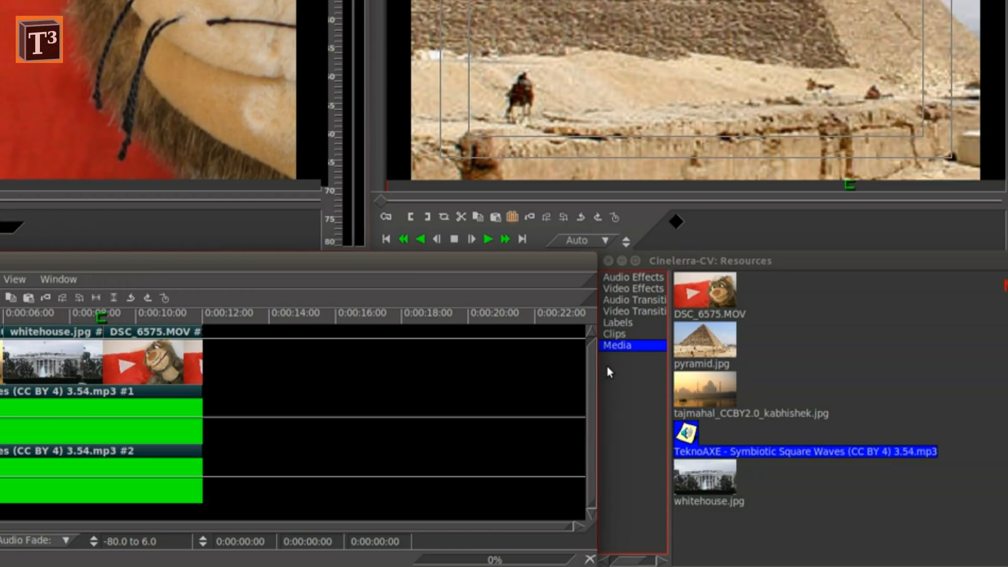
# Step: Show the Video Transitions folder and set the transition length to 1 second
pyautogui.click(648, 311)
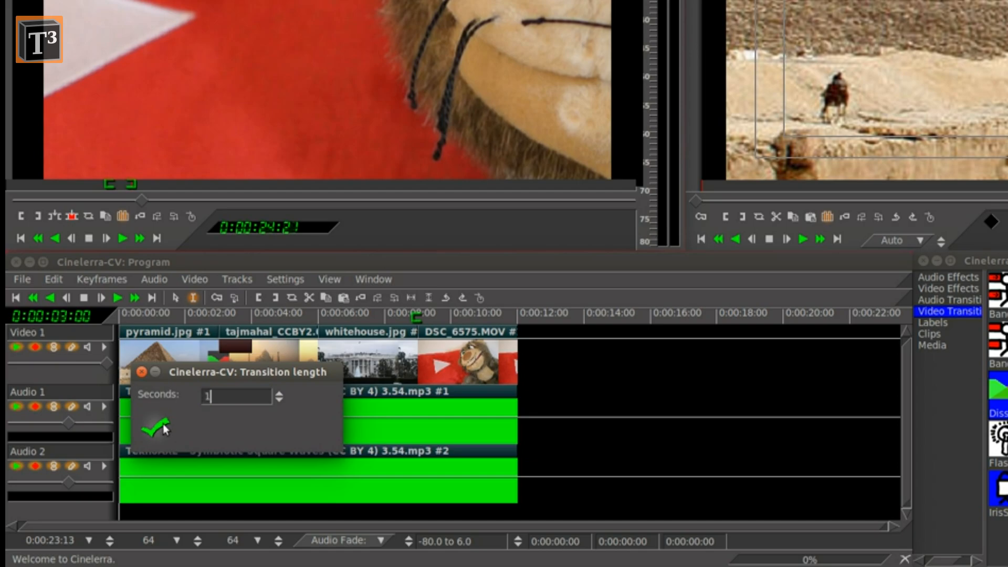
pyautogui.click(156, 429)
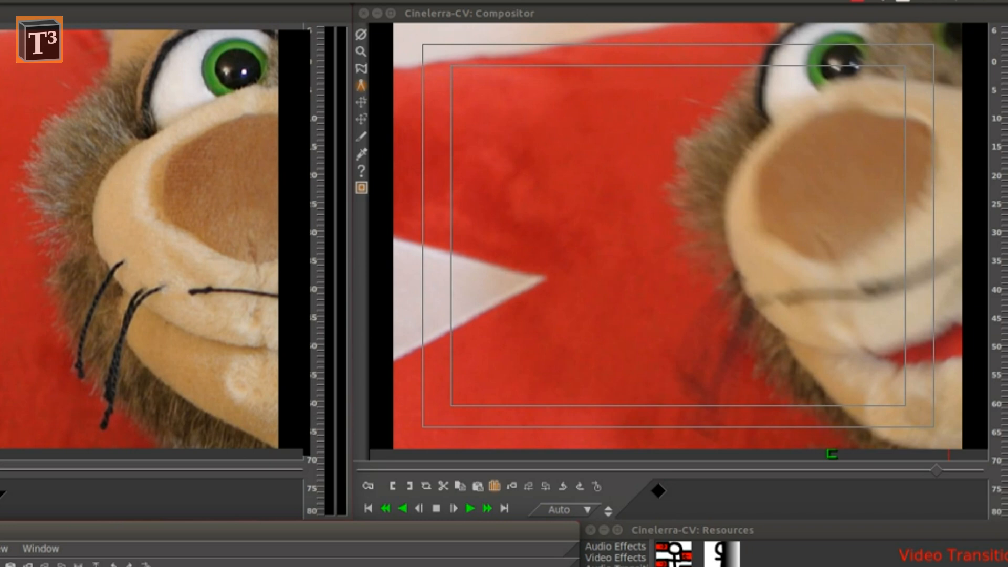
# Step: Render to slideshow.ogg as OGG Theora/Vorbis with insertion strategy 'Replace current project'
pyautogui.click(22, 279)
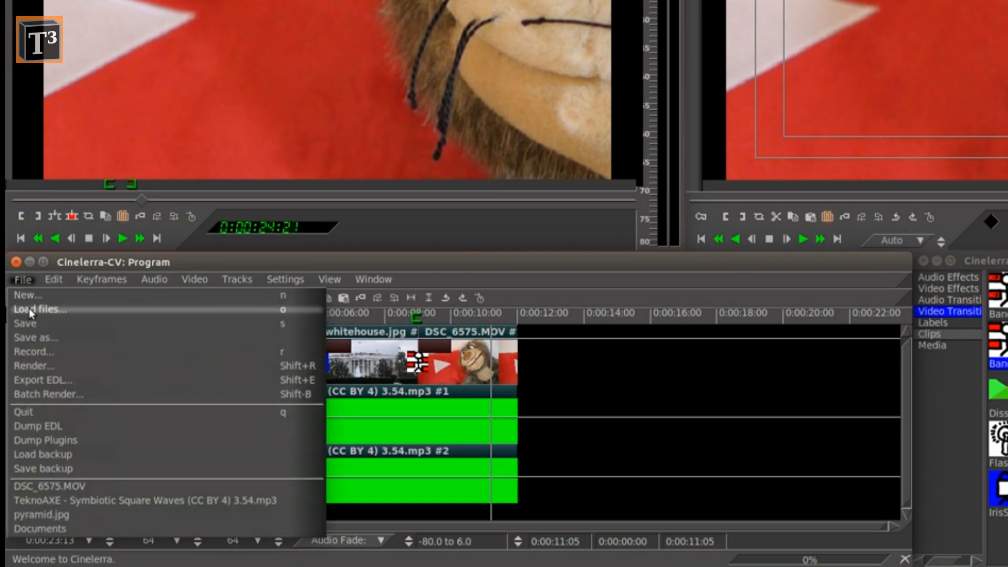
pyautogui.click(34, 366)
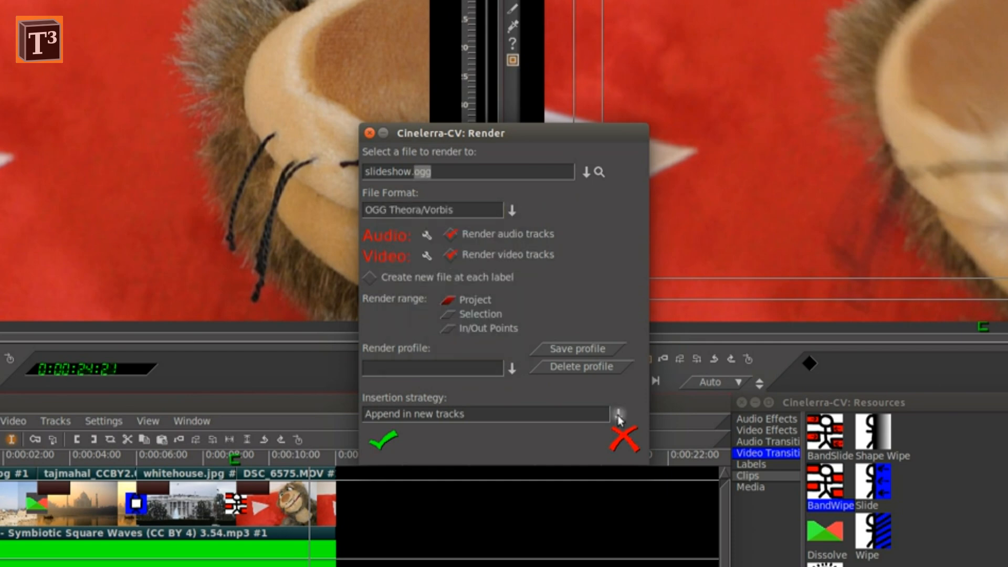
pyautogui.click(616, 415)
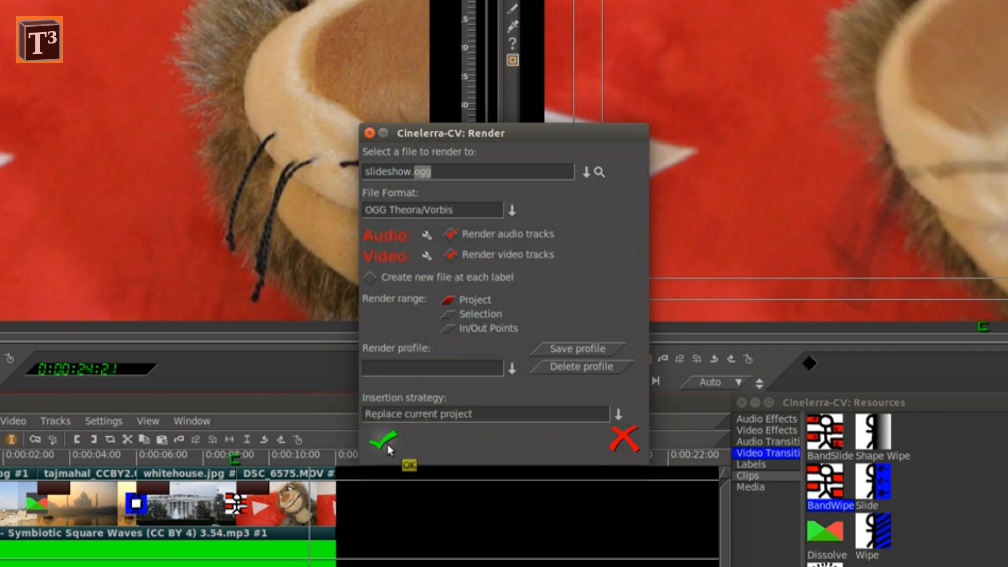
pyautogui.click(382, 440)
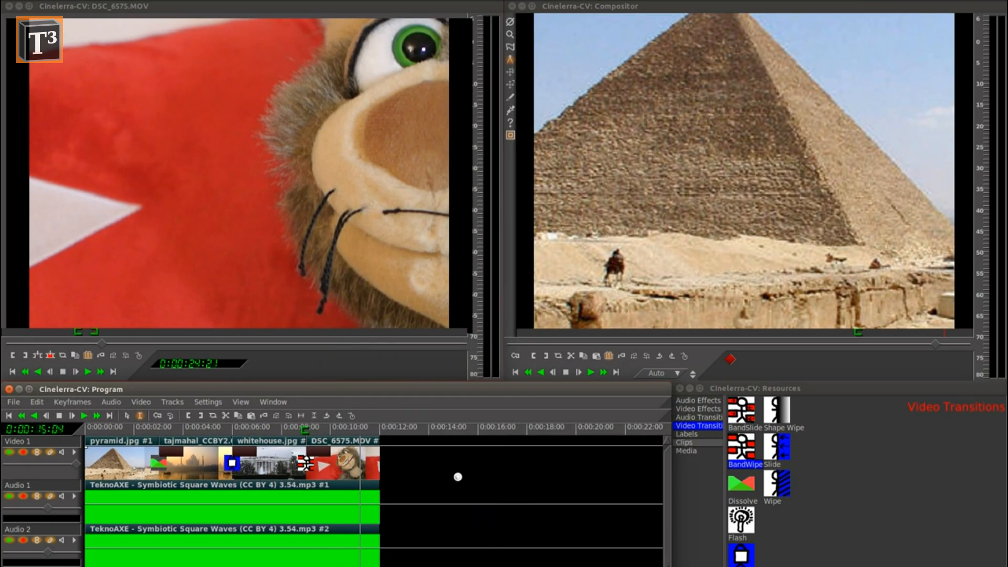